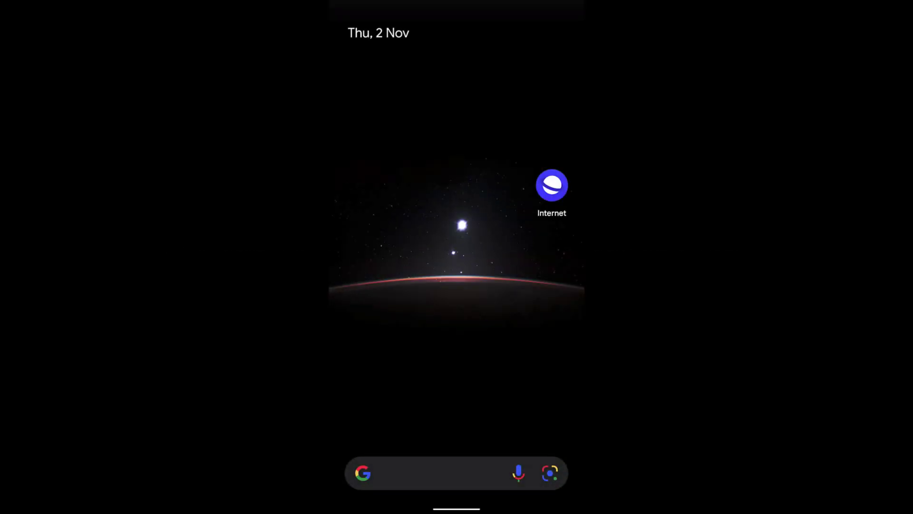
- Launch Samsung Internet from the home screen to its start page with quick access sites
click(551, 186)
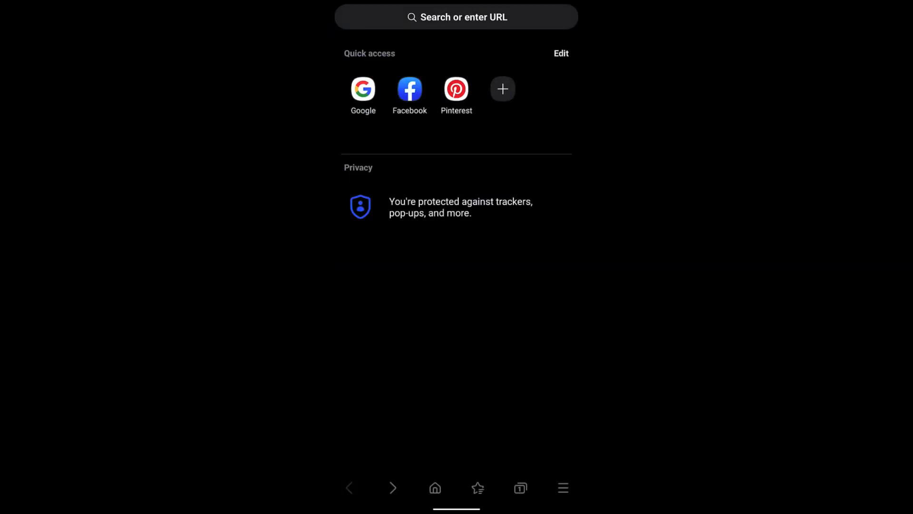
- Navigate through the browser menu and Settings to the Sites and downloads page
click(562, 487)
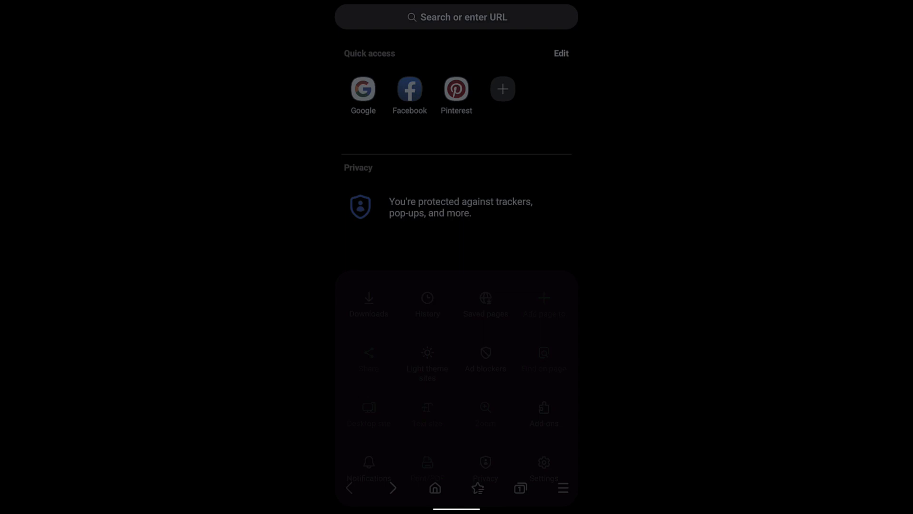
click(543, 466)
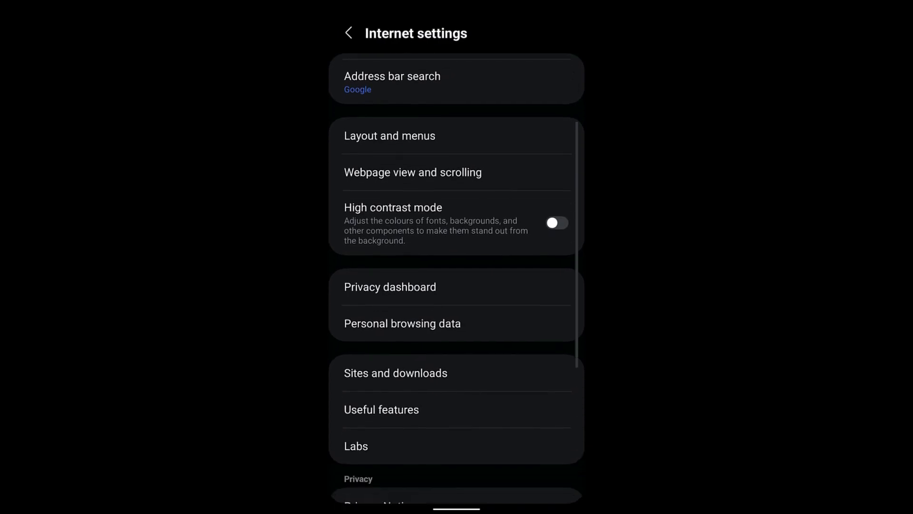
scroll(down, 3)
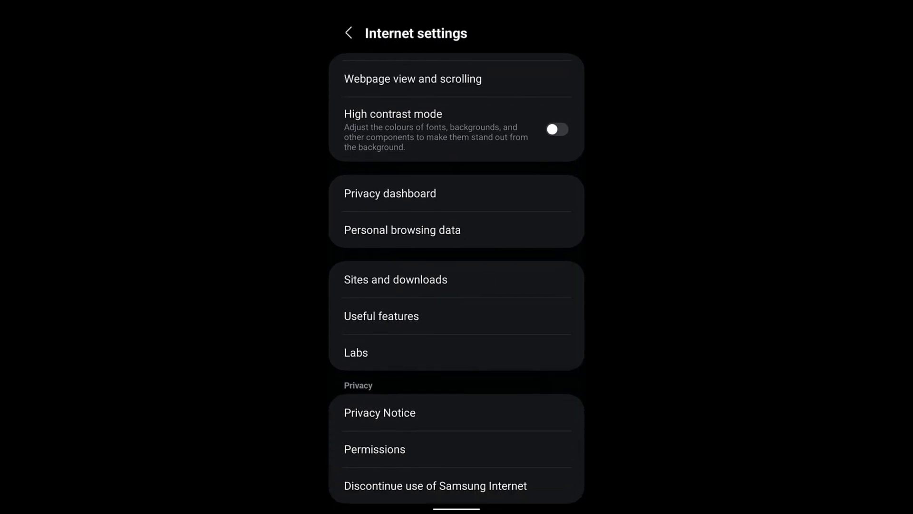
click(395, 279)
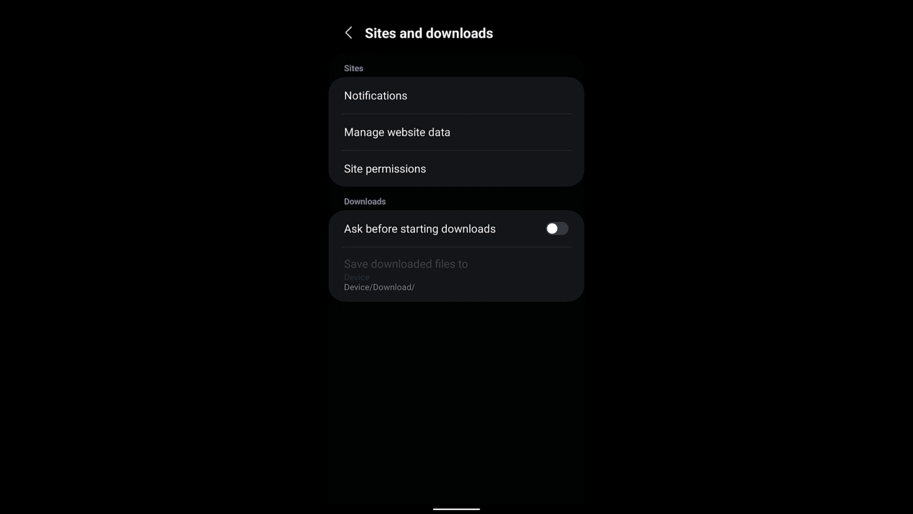
- Show the Allow or block sites list for notifications, currently switched on with no websites
click(374, 95)
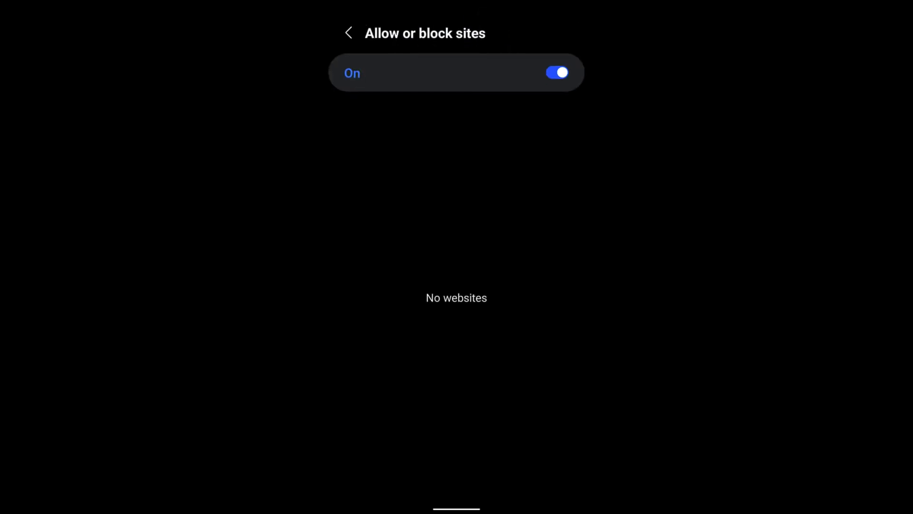
- Jump to Android's notification settings page for the Samsung Internet app
click(348, 32)
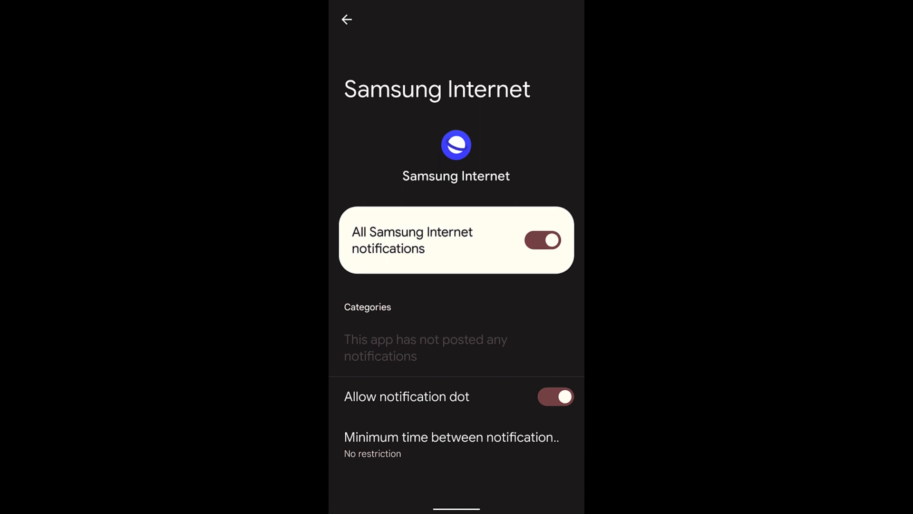
- Switch off all Samsung Internet notifications in Android Settings and return to the empty Allow or block sites list
click(542, 240)
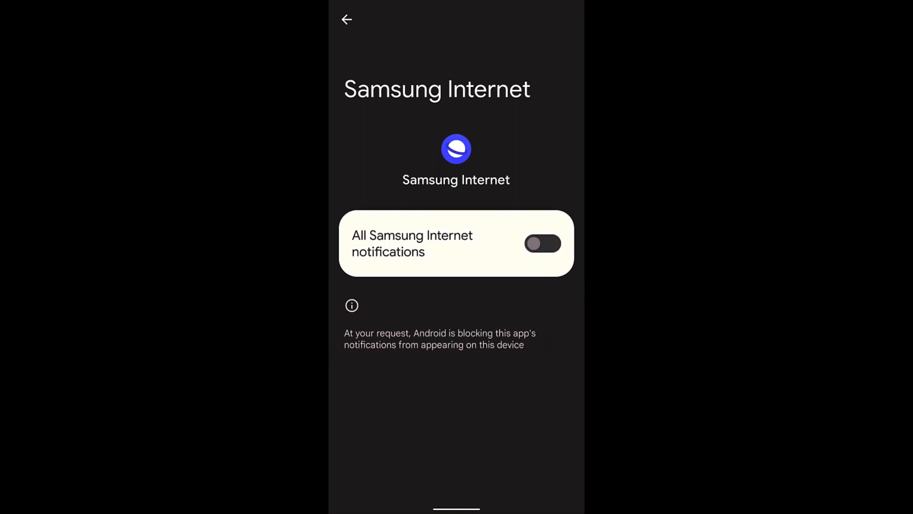
click(541, 243)
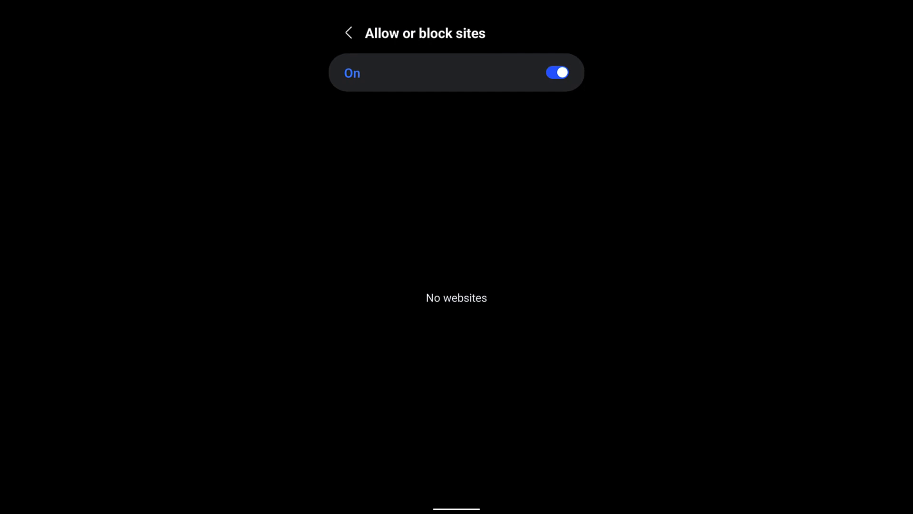
- Return from the site notification settings to the Sites and downloads page
click(348, 32)
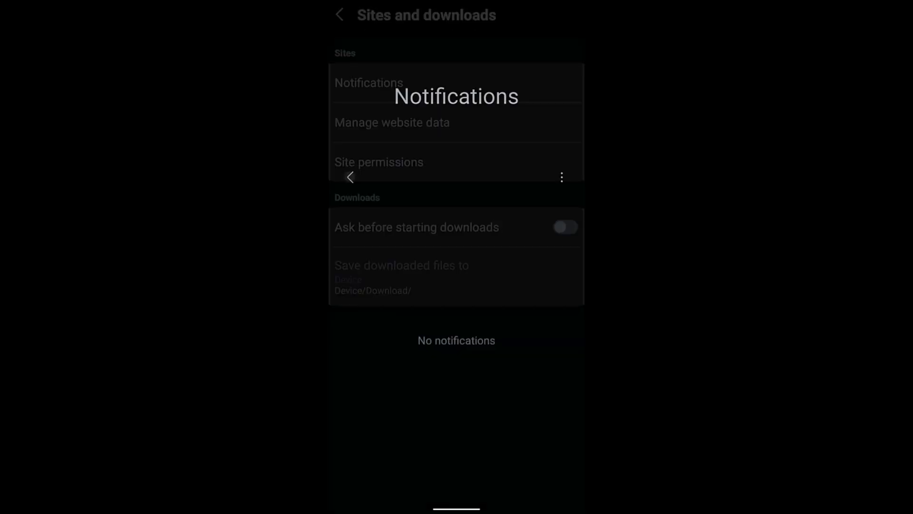